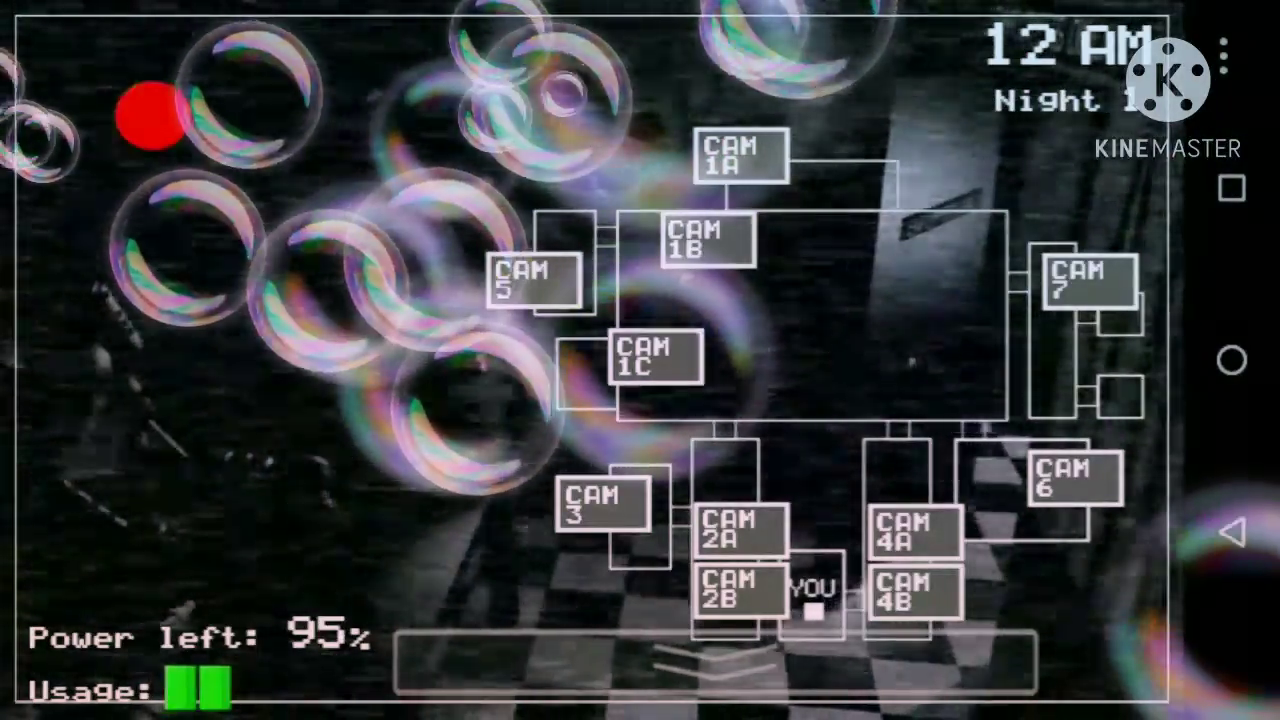
Step: Check the poster hallway and kitchen feeds, then lower the monitor to view the office
click(738, 534)
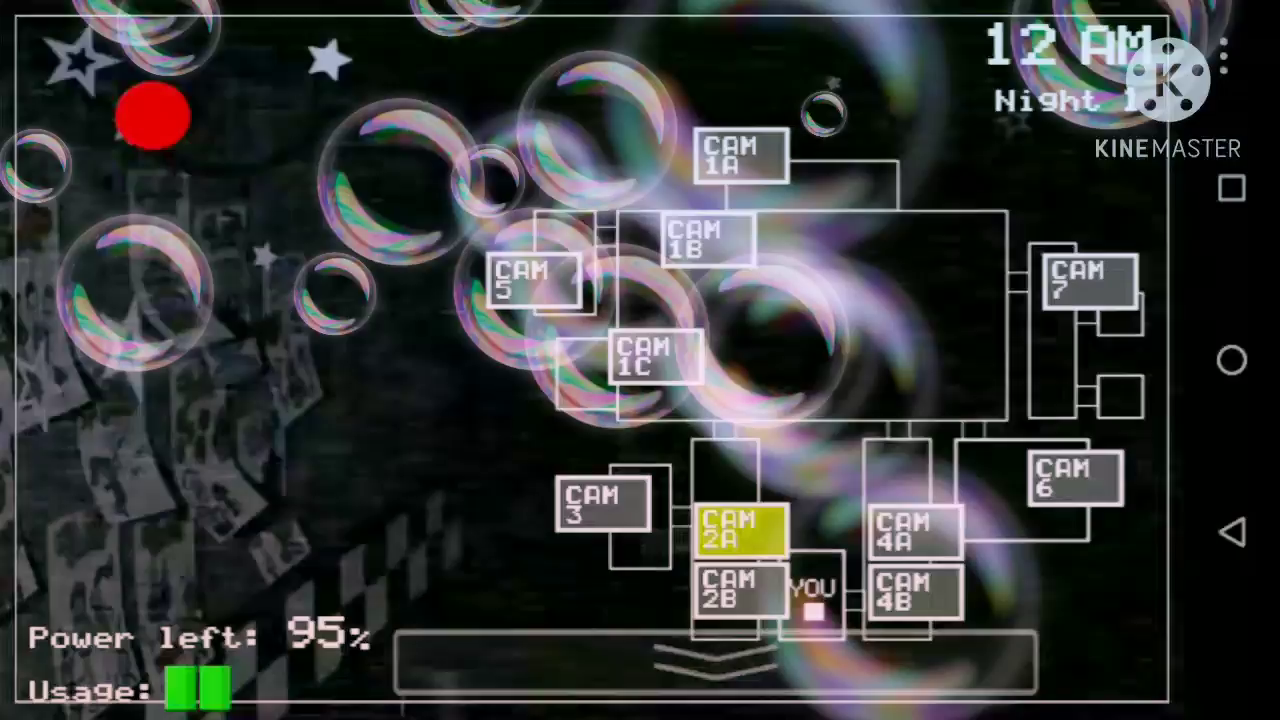
click(738, 590)
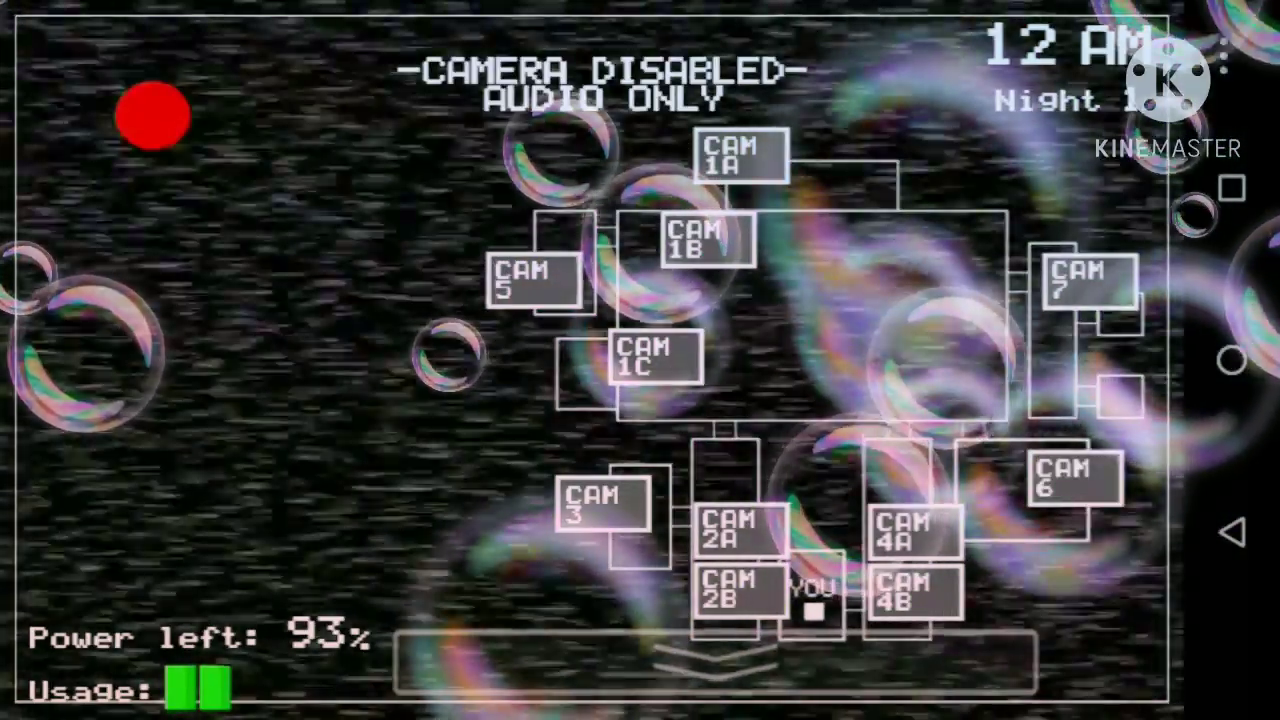
click(1071, 481)
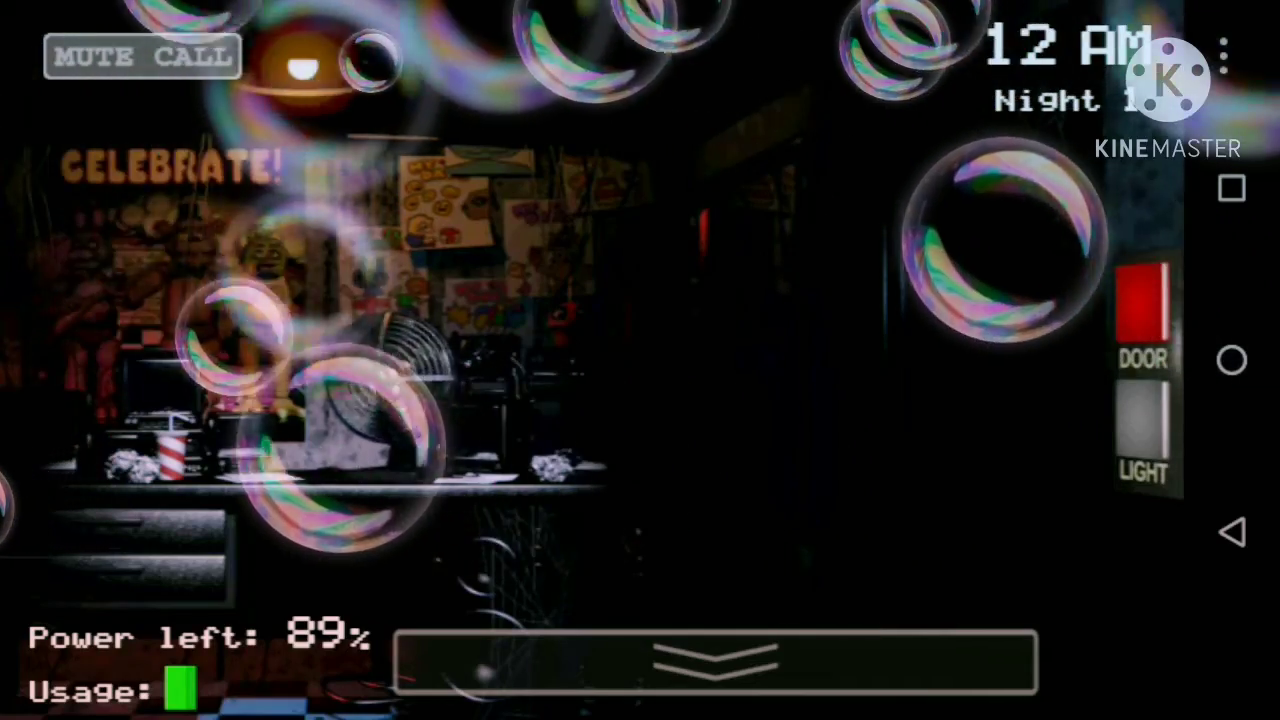
Step: Raise the cameras again and check the west hall and Pirate Cove's curtain
click(717, 662)
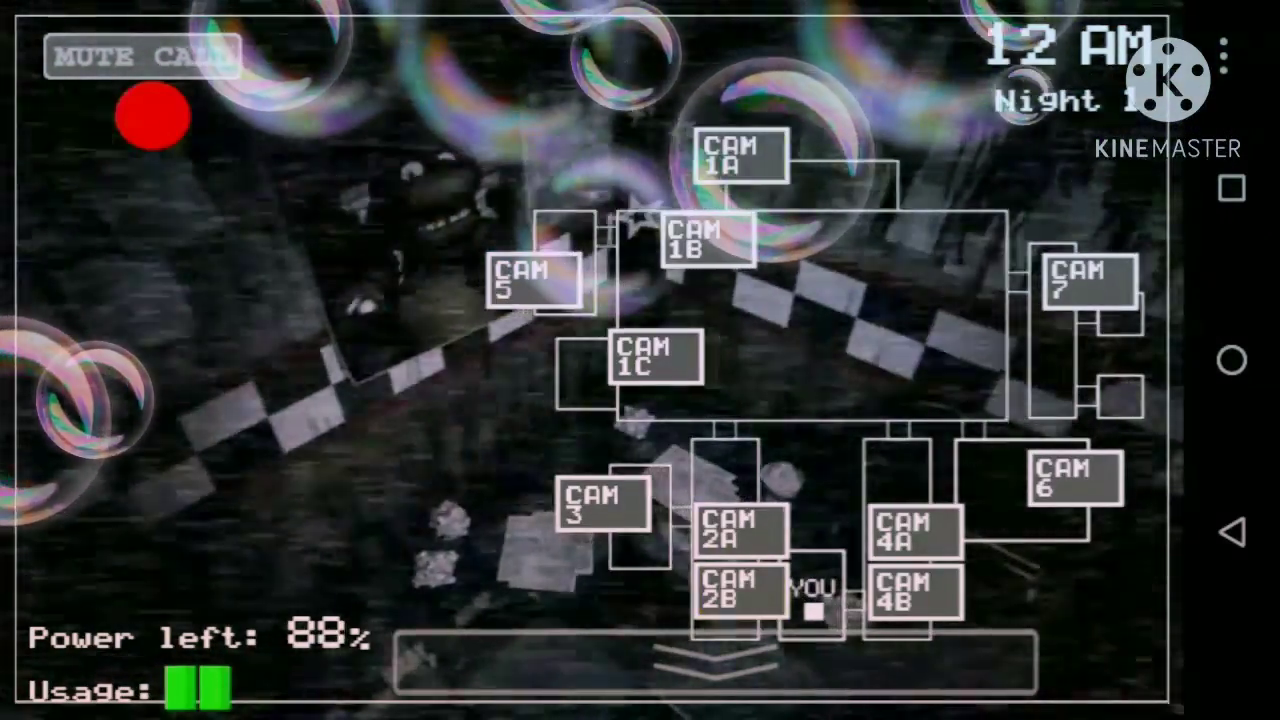
click(706, 240)
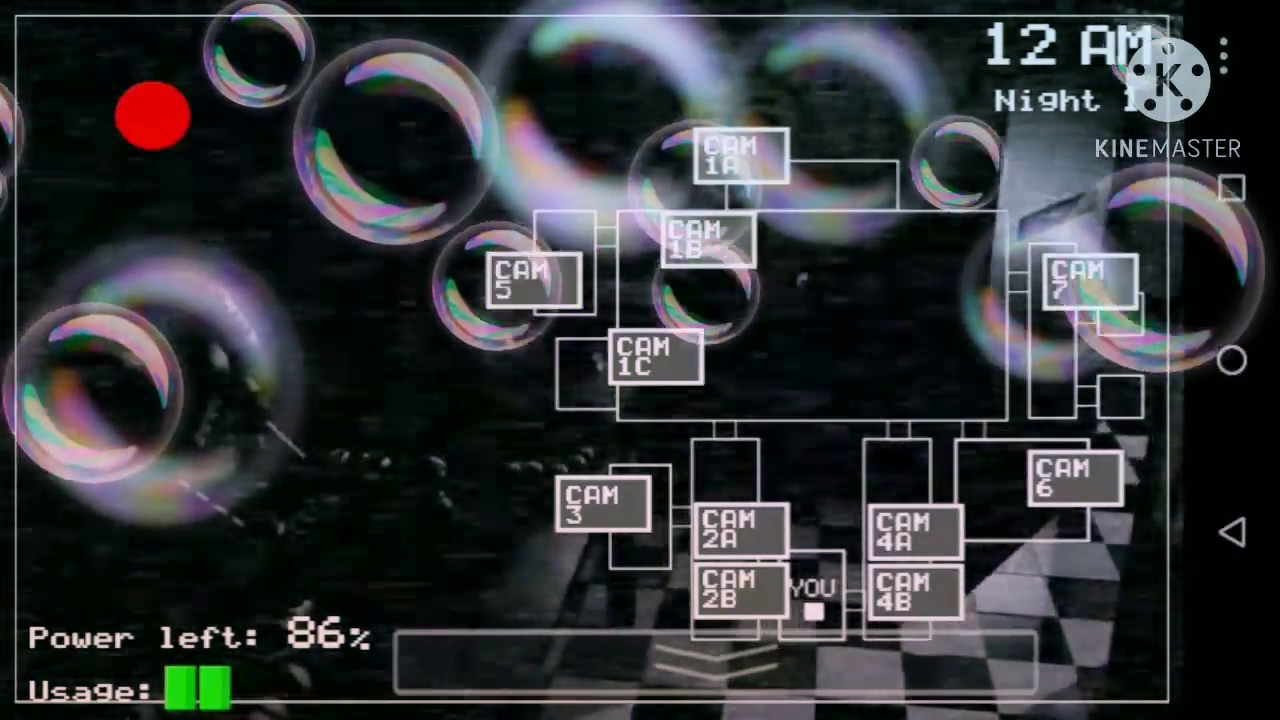
click(601, 510)
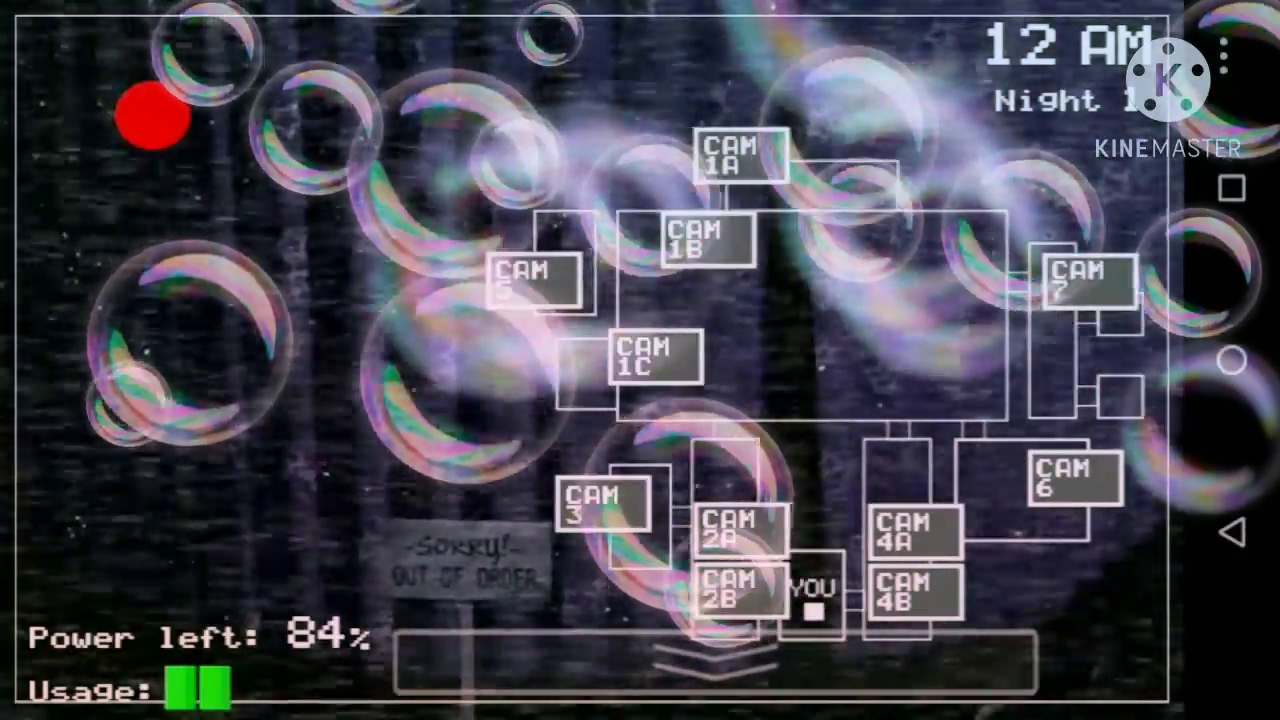
Step: Check the west hall, kitchen and dining area feeds, then return to the office view
click(735, 535)
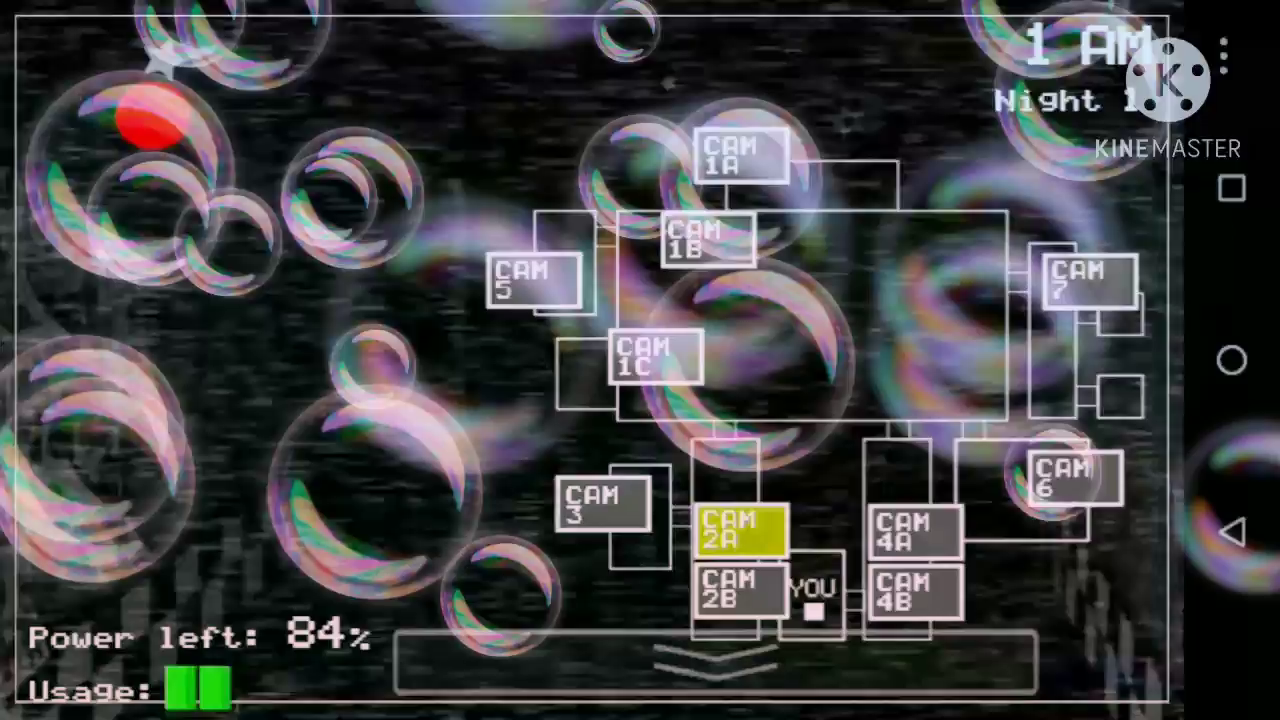
click(738, 590)
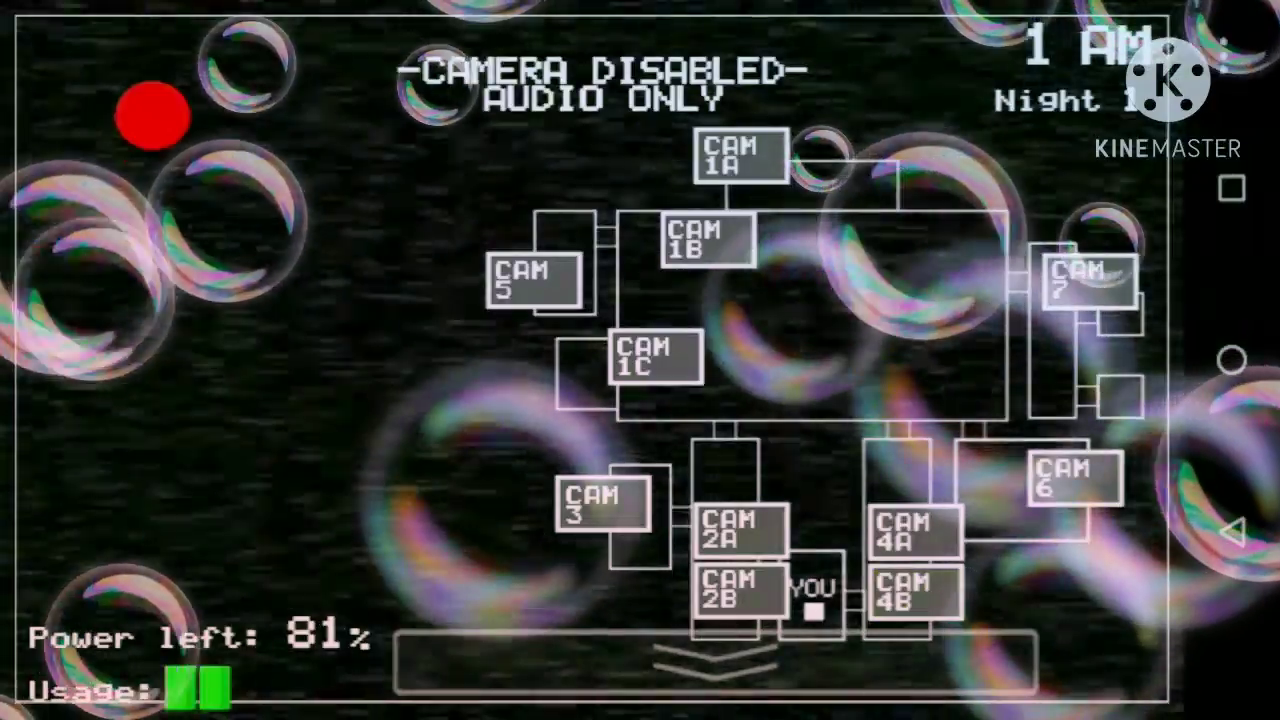
click(1072, 480)
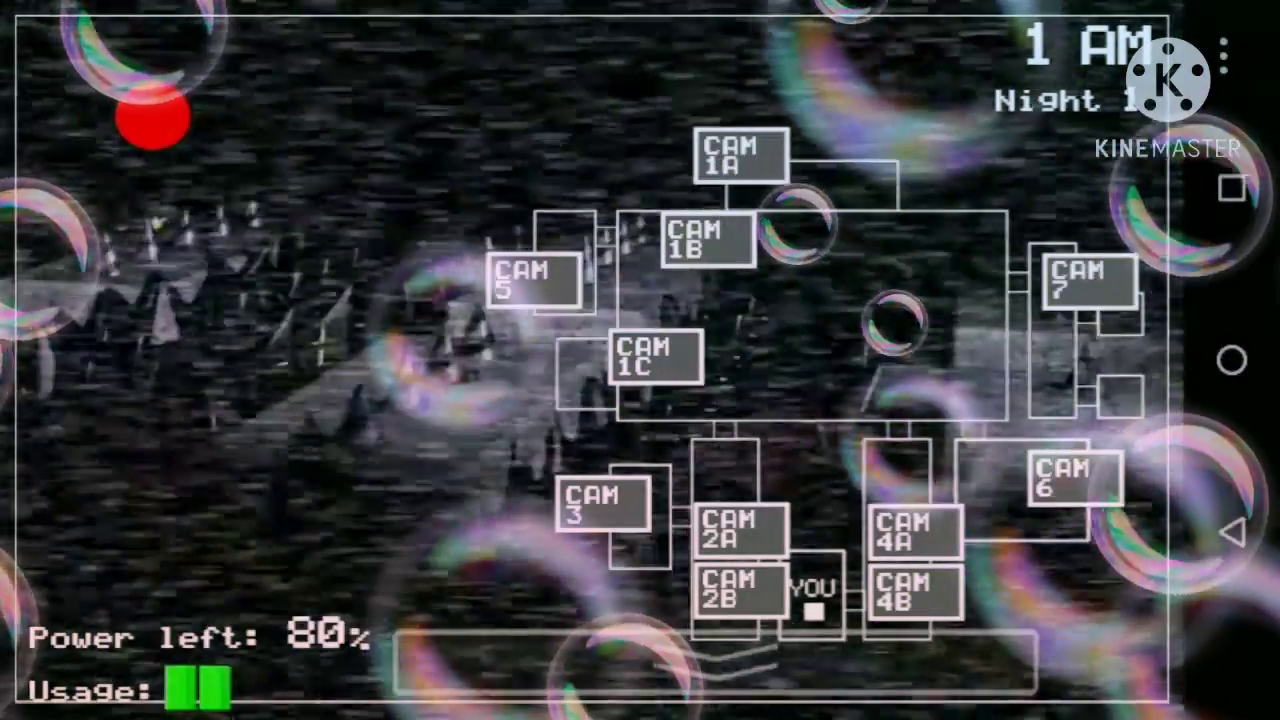
click(705, 240)
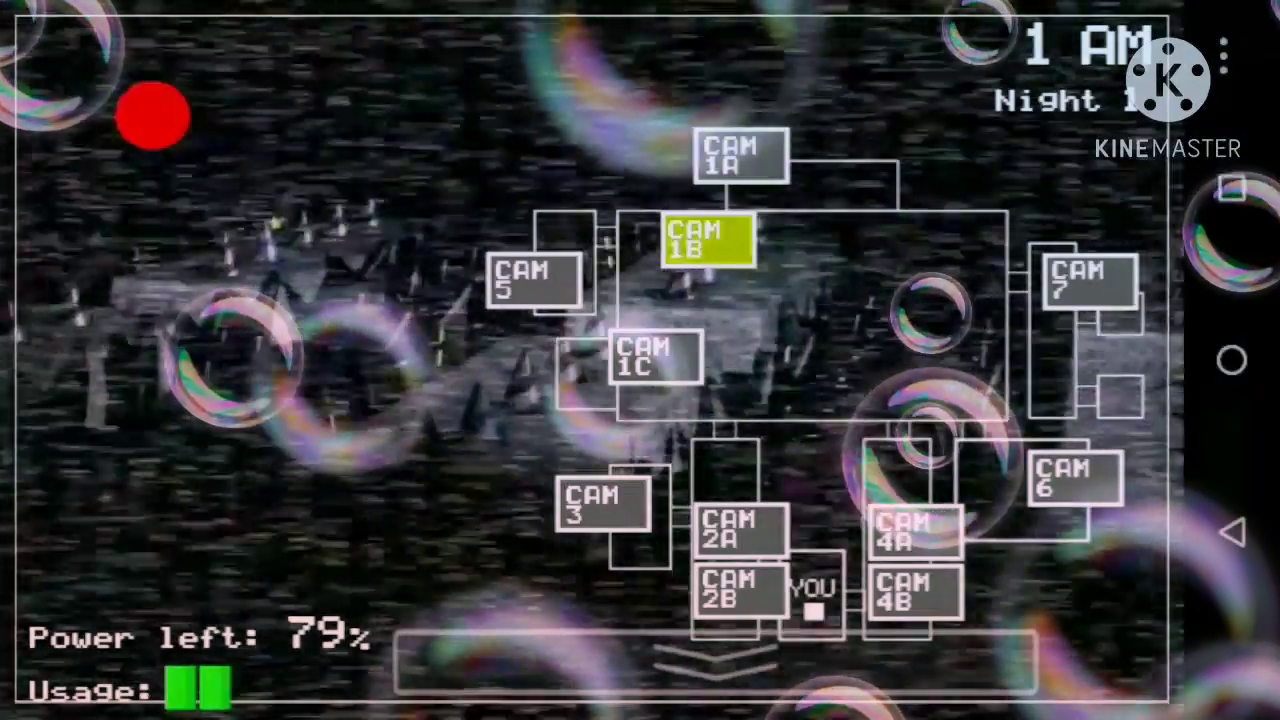
click(738, 155)
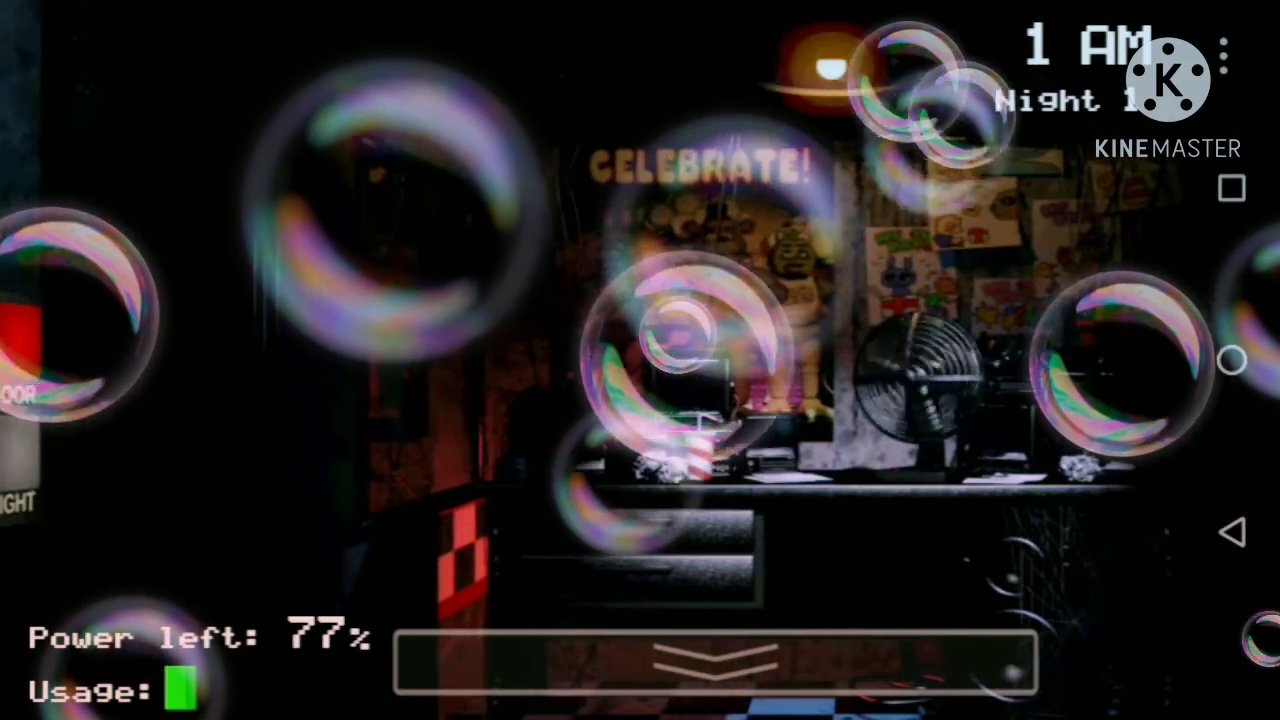
Step: Raise the cameras and check the west hall corner, restrooms and east hall
click(720, 663)
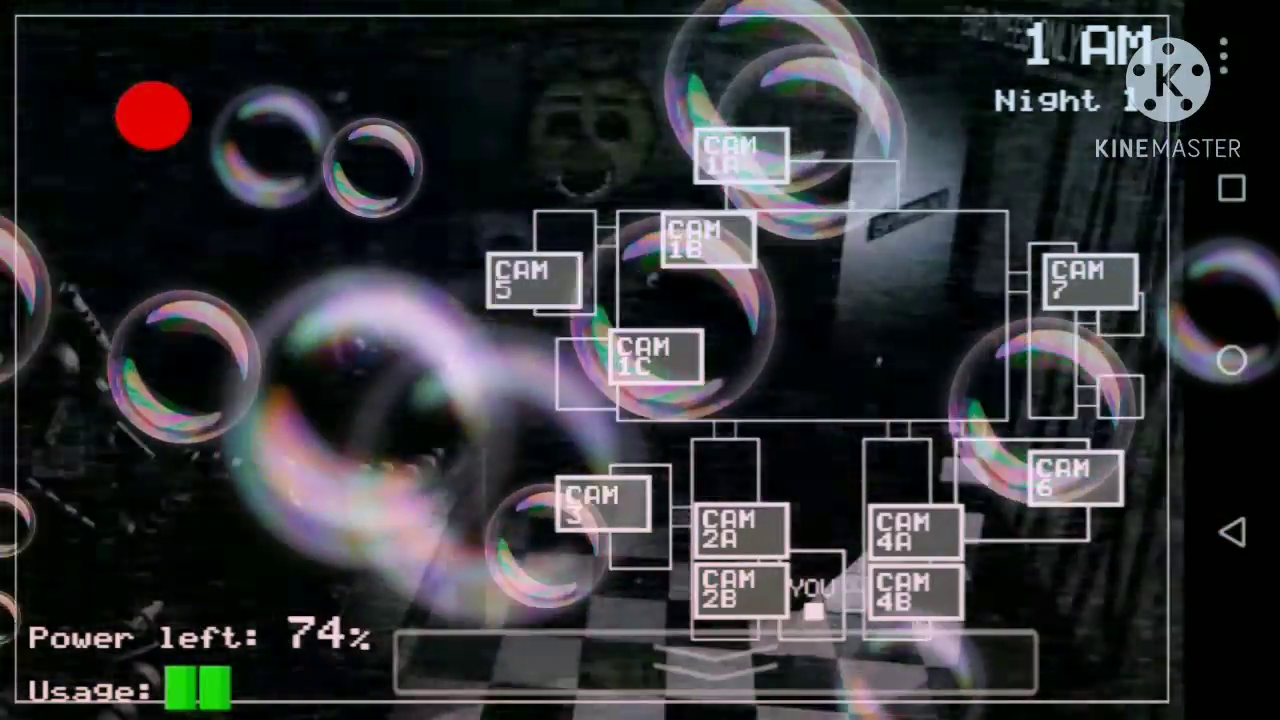
click(738, 530)
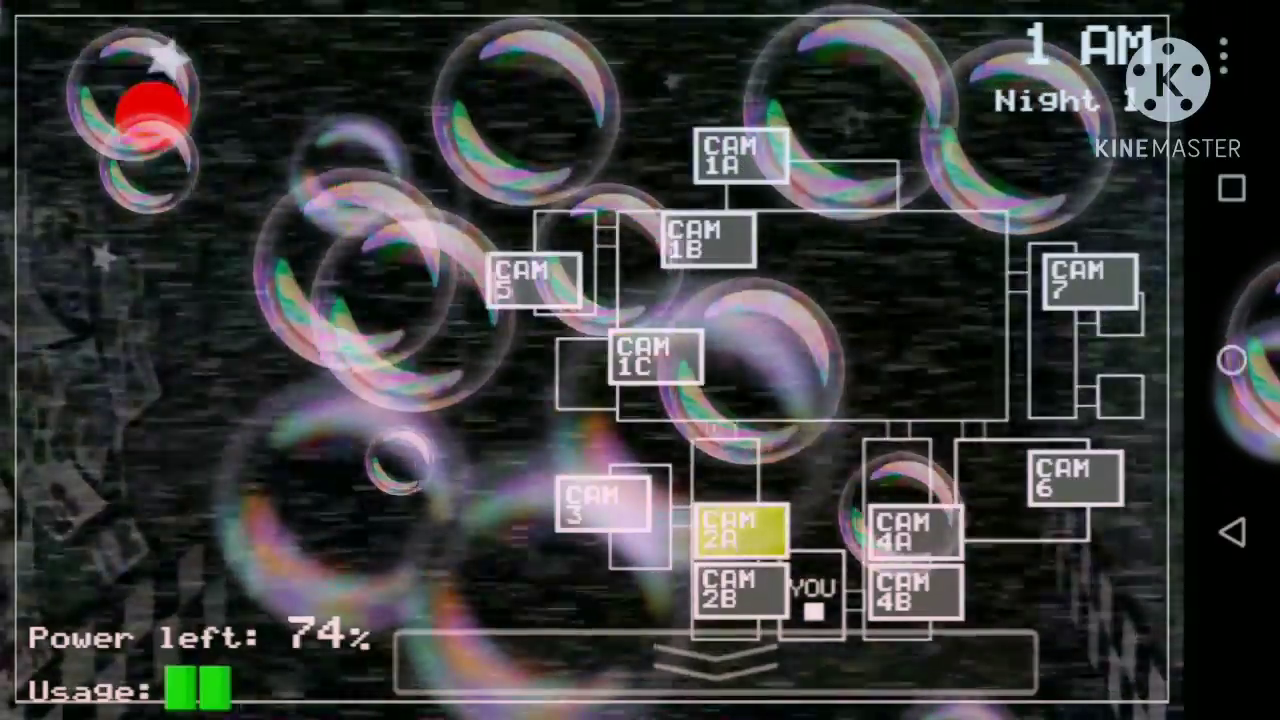
click(908, 530)
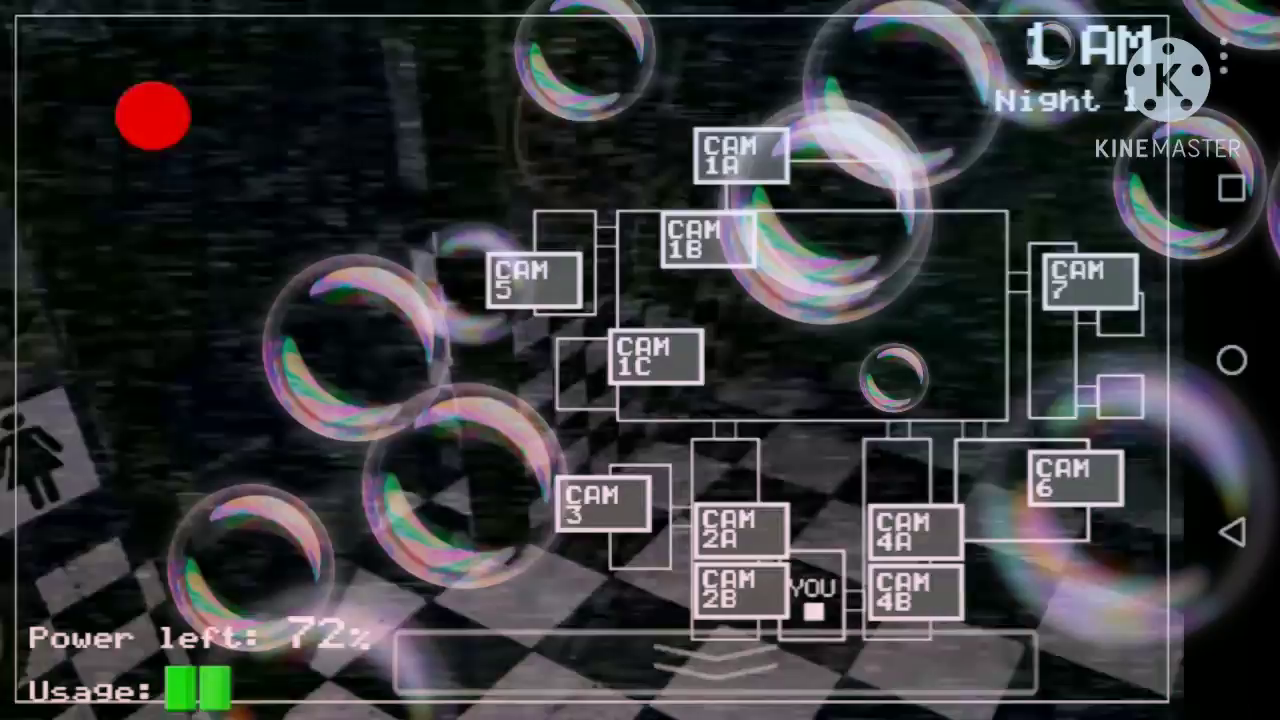
click(707, 239)
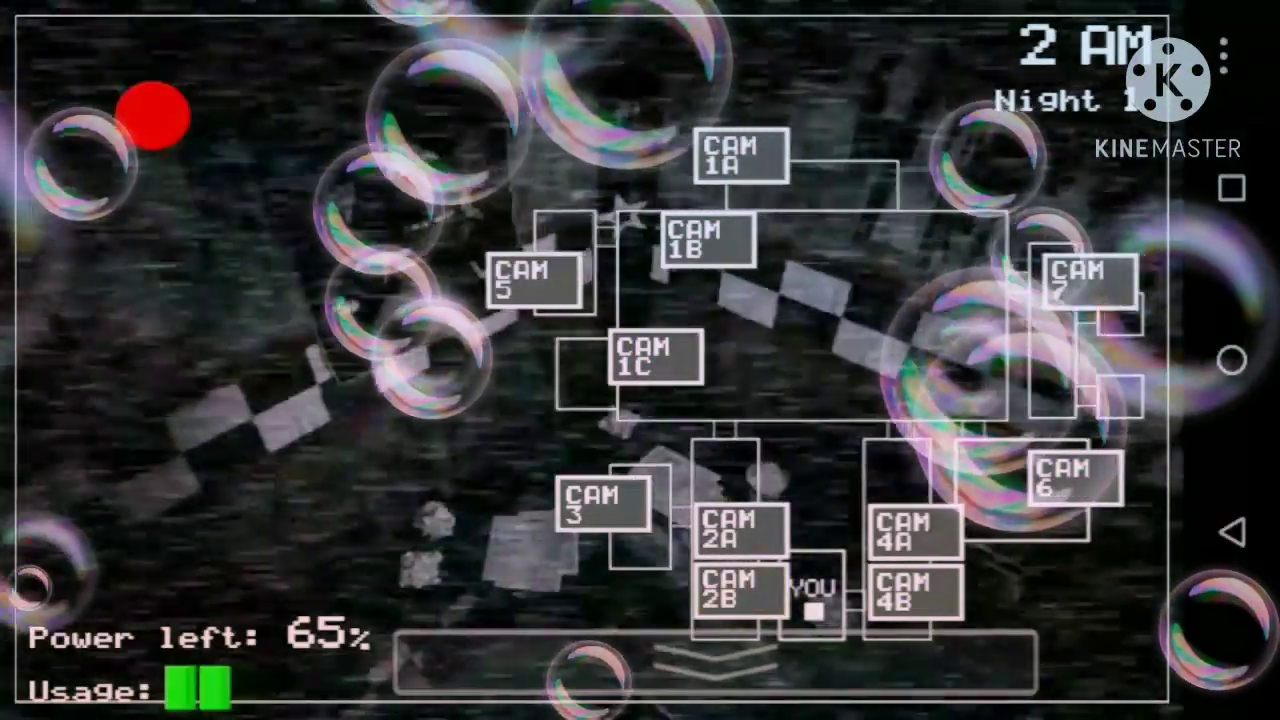
Step: Track Freddy in the dining area from the east hall, then cycle the monitor down and up
click(738, 590)
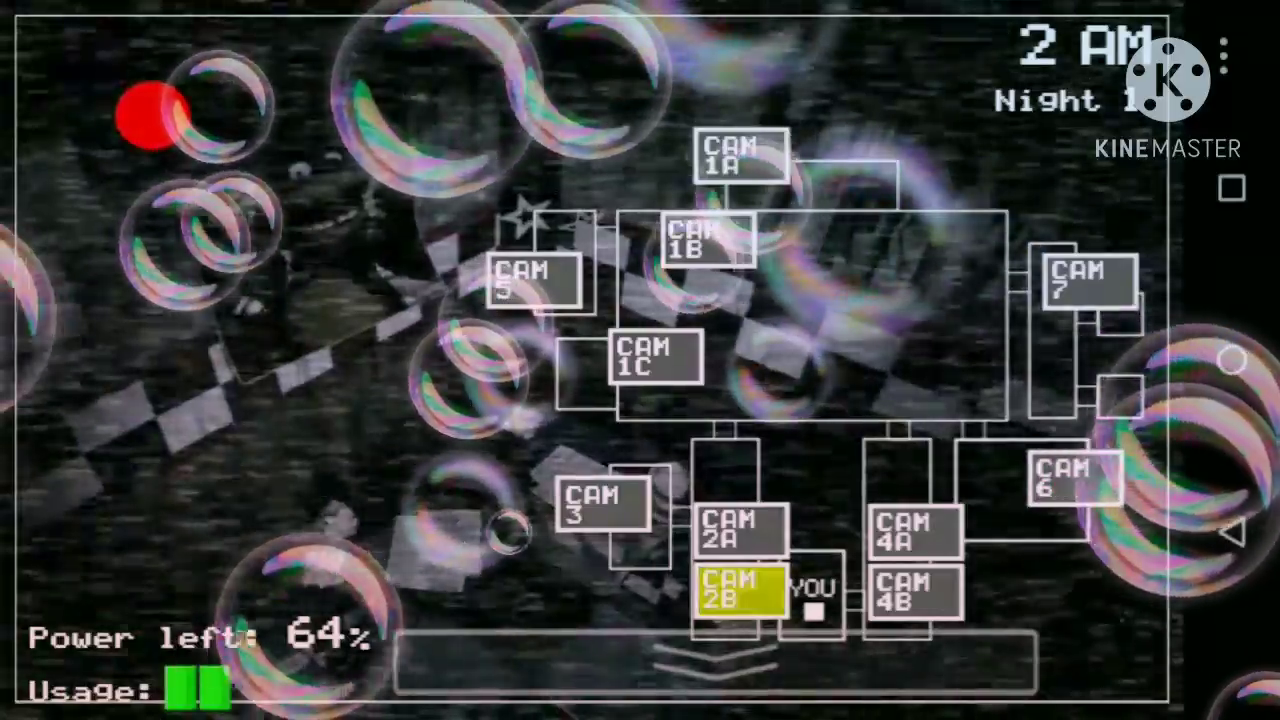
click(708, 240)
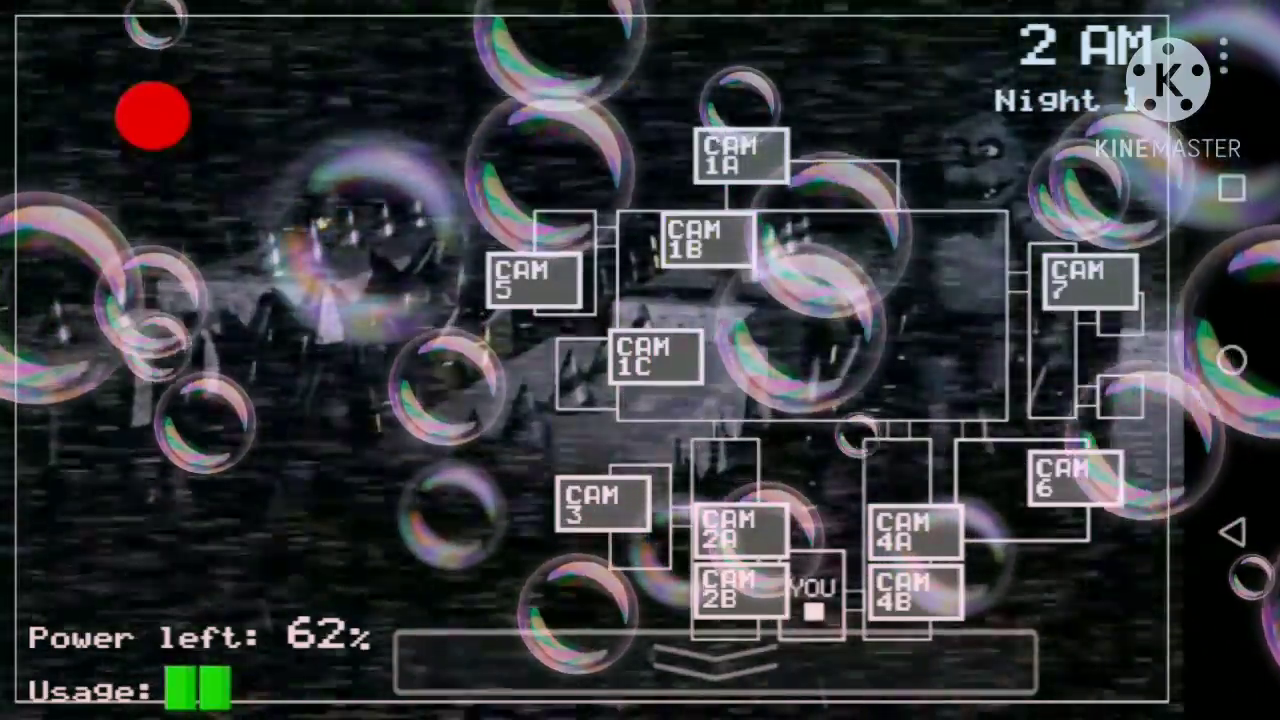
click(703, 243)
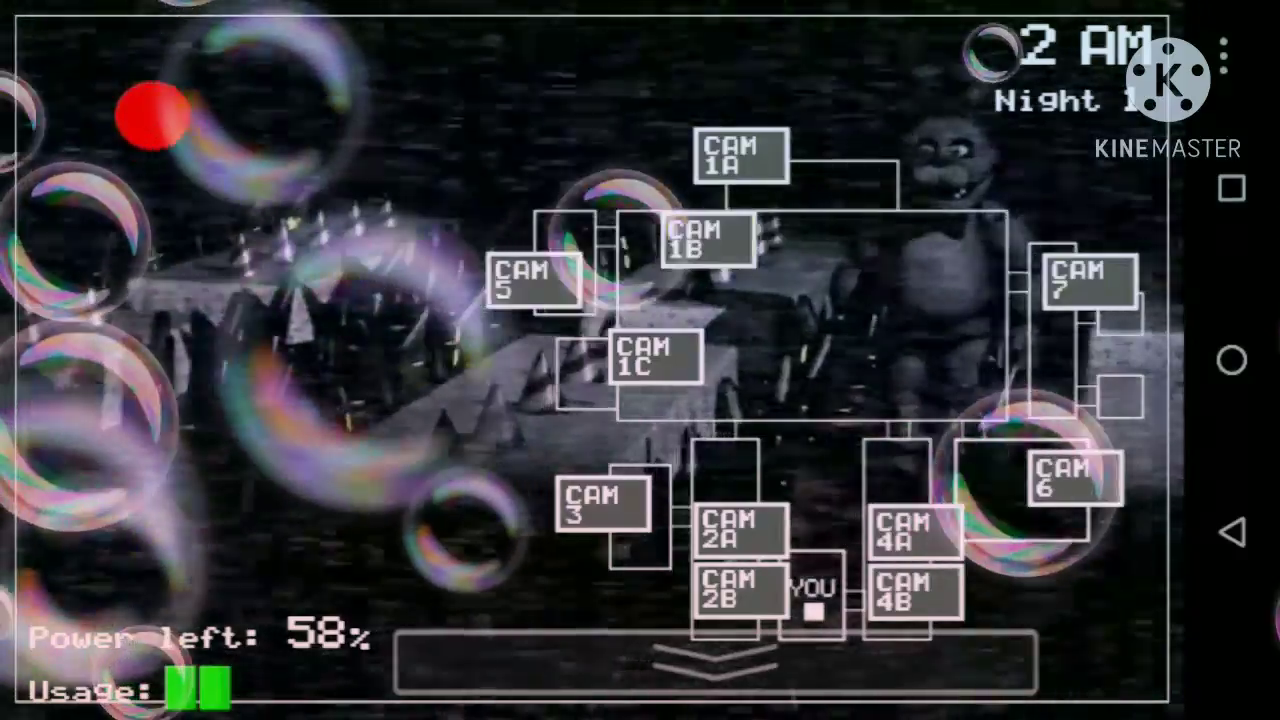
click(707, 240)
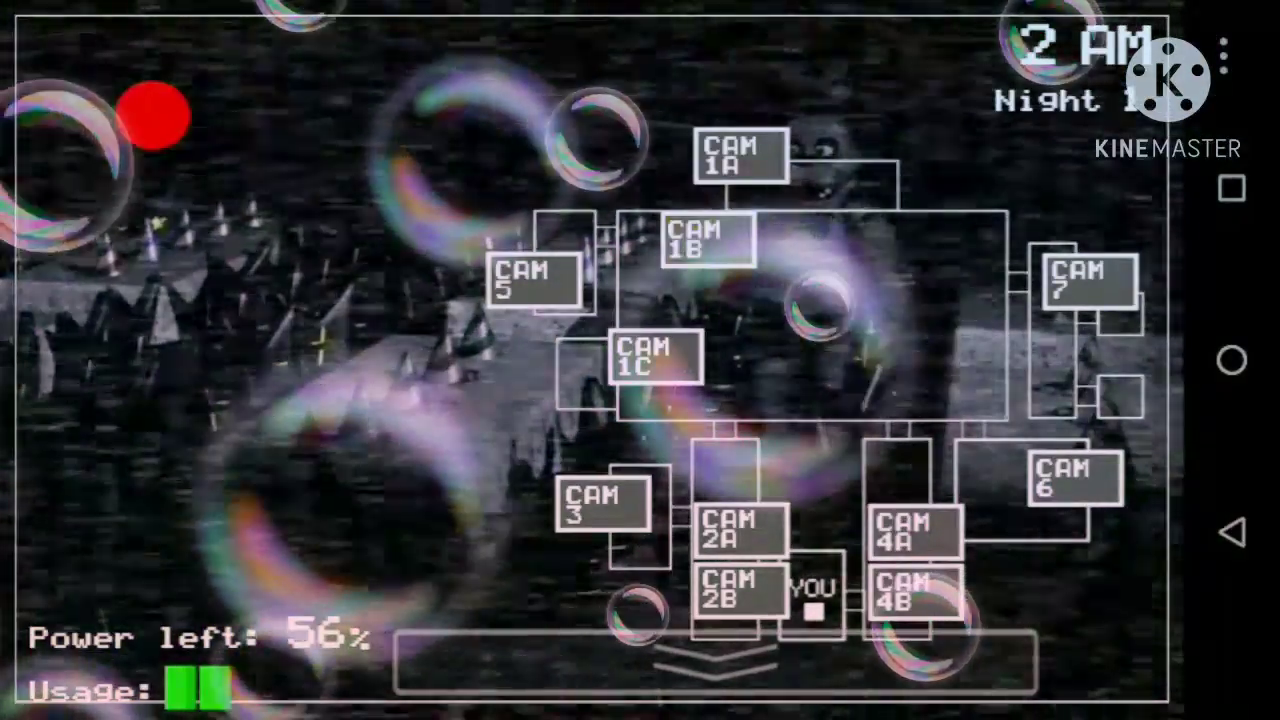
click(707, 240)
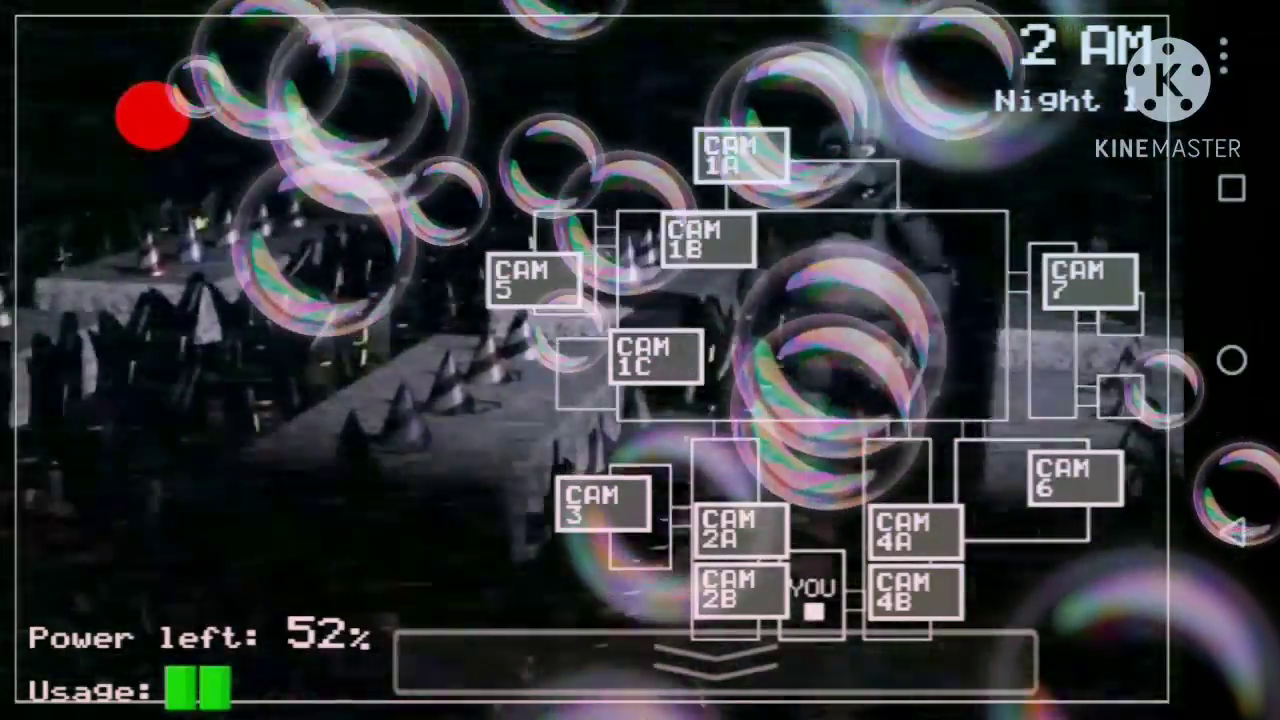
click(705, 240)
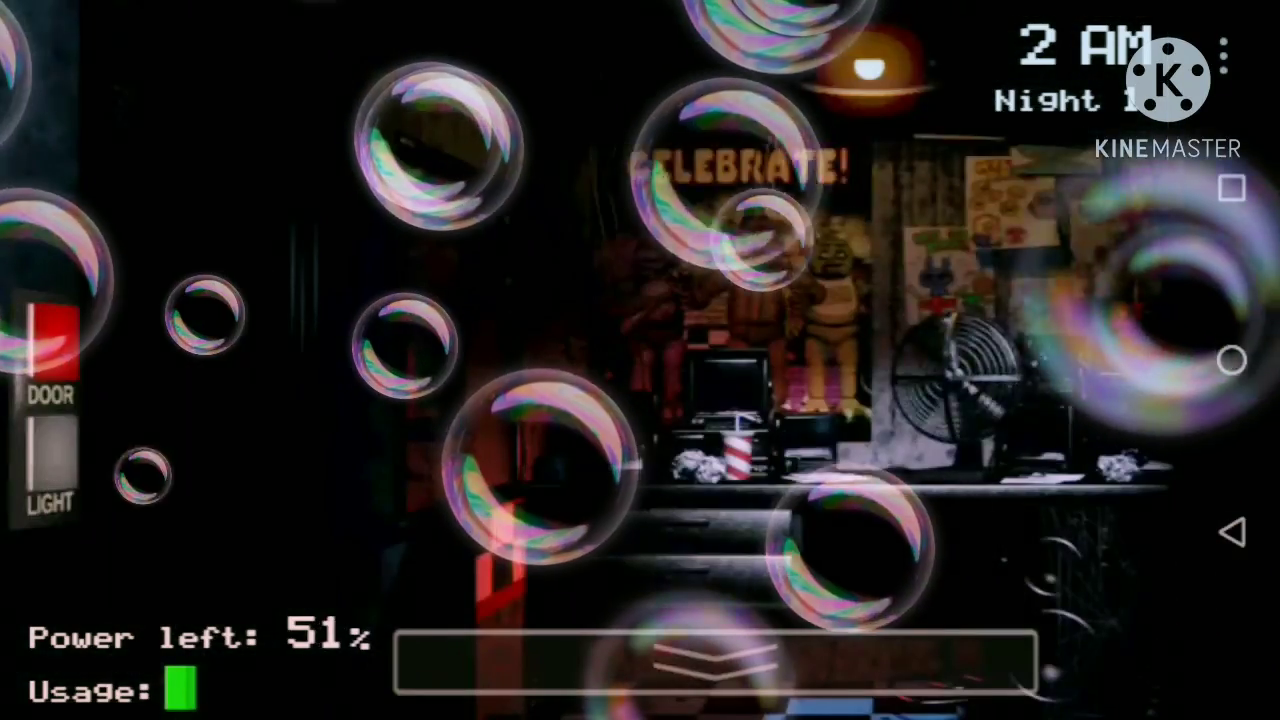
click(710, 662)
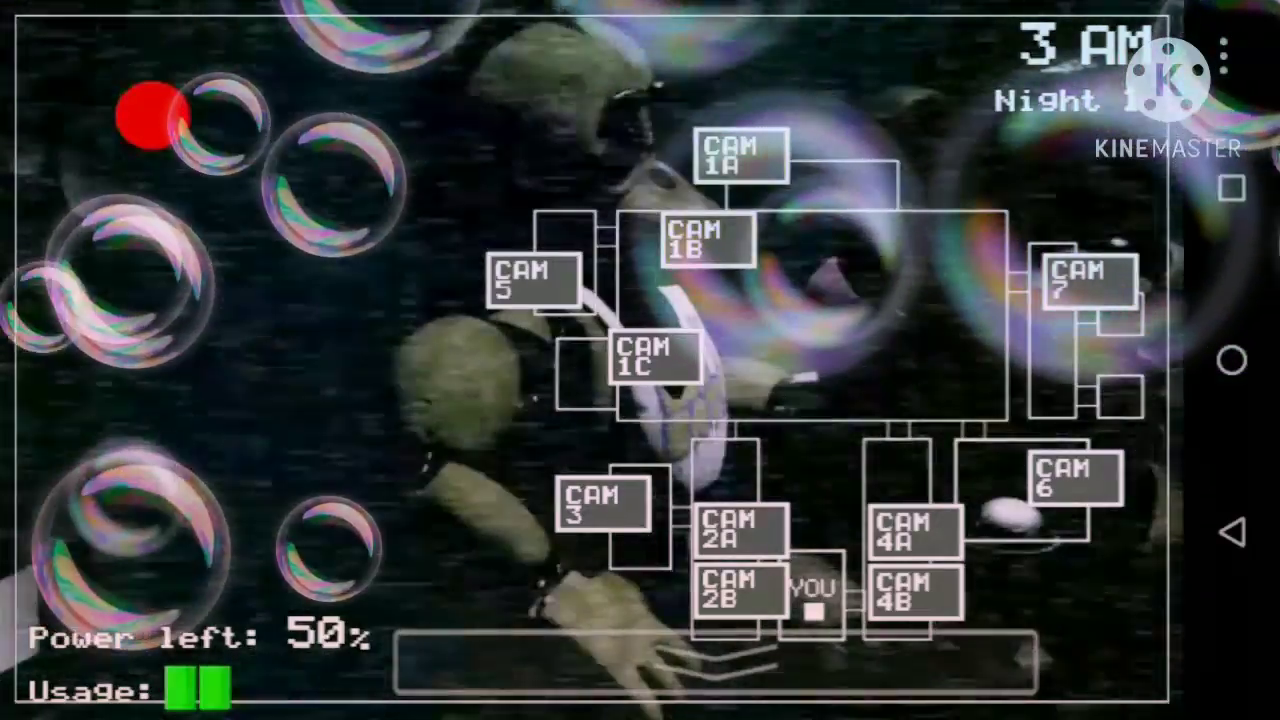
Step: Check the west hall, east hall corner and dining area, then lower the monitor at 4 AM
click(531, 280)
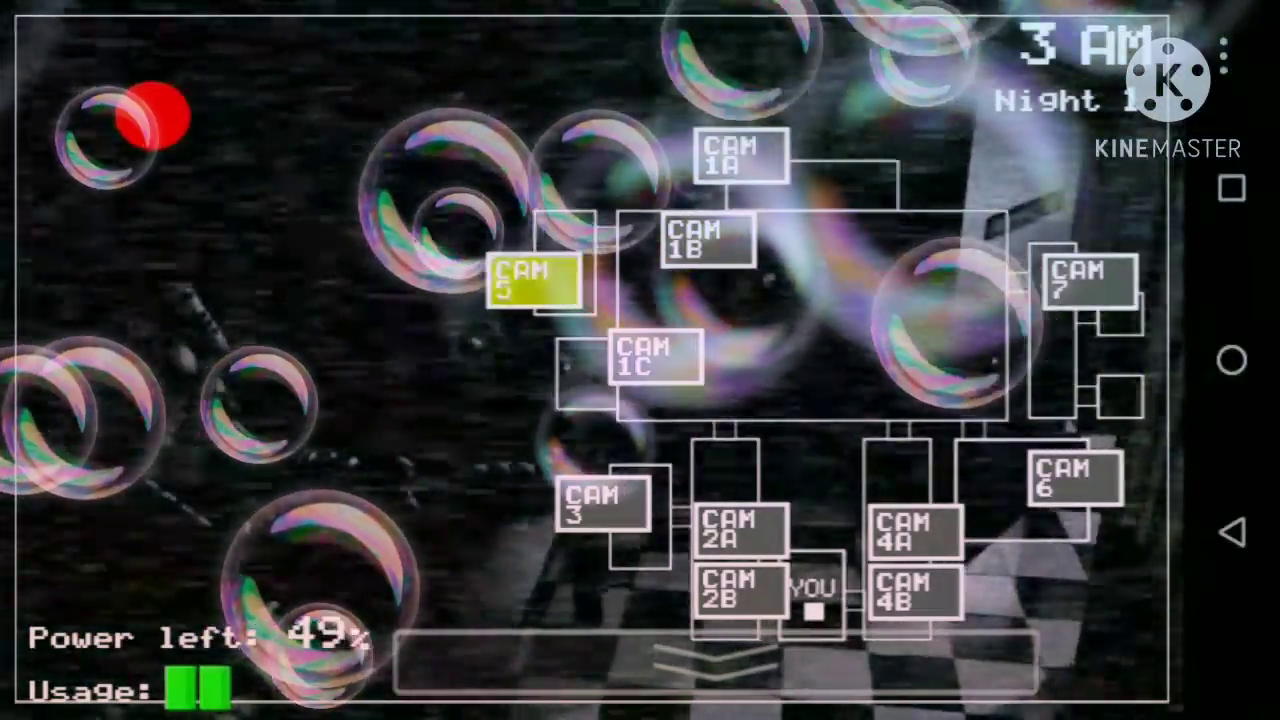
click(647, 362)
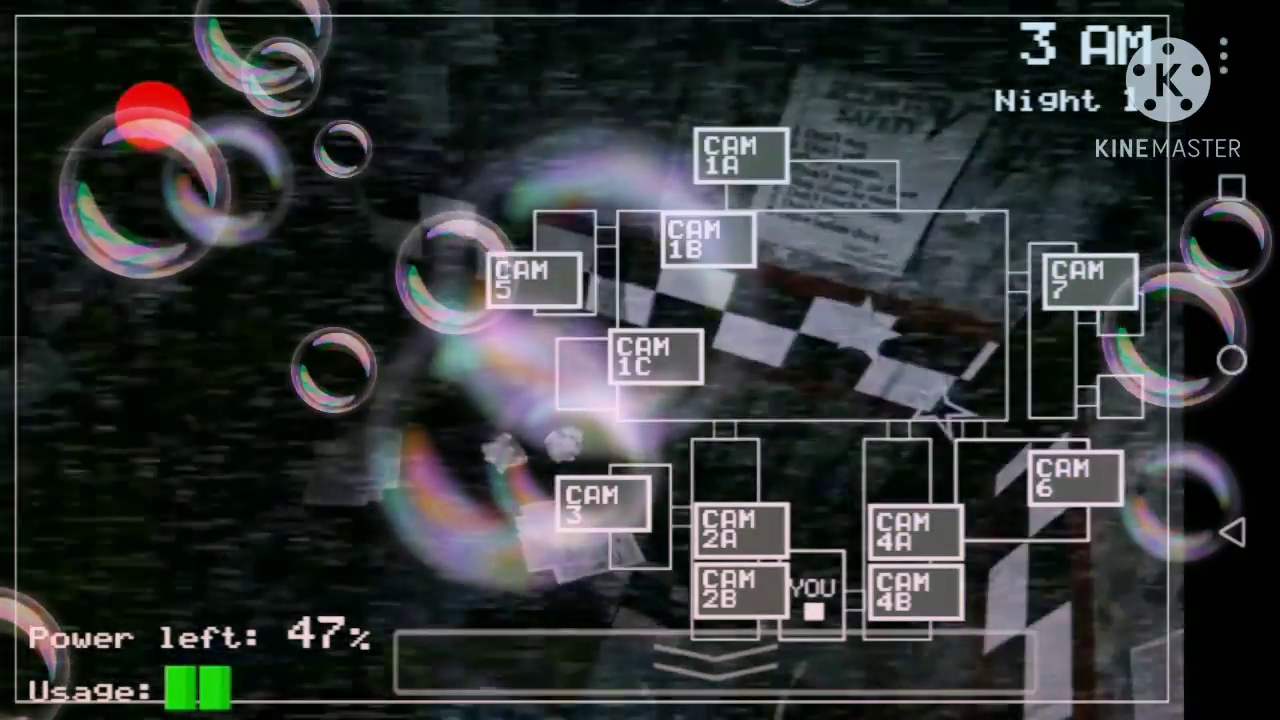
click(706, 245)
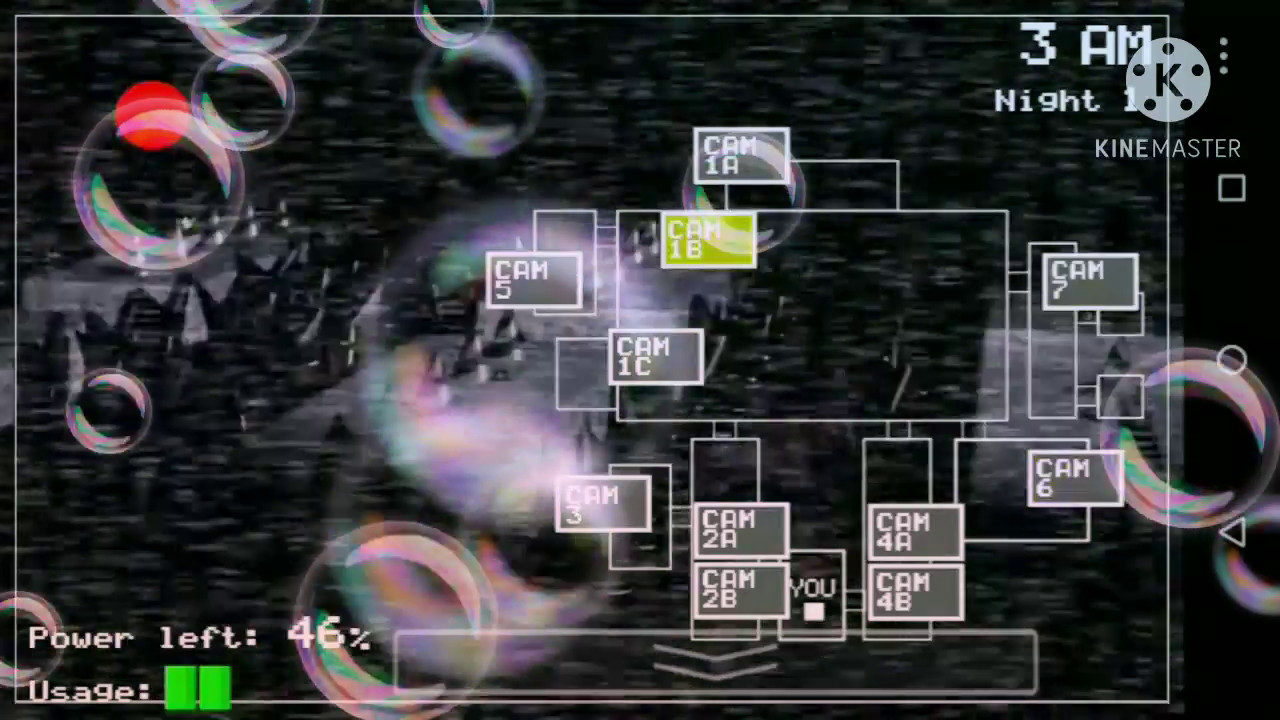
click(652, 357)
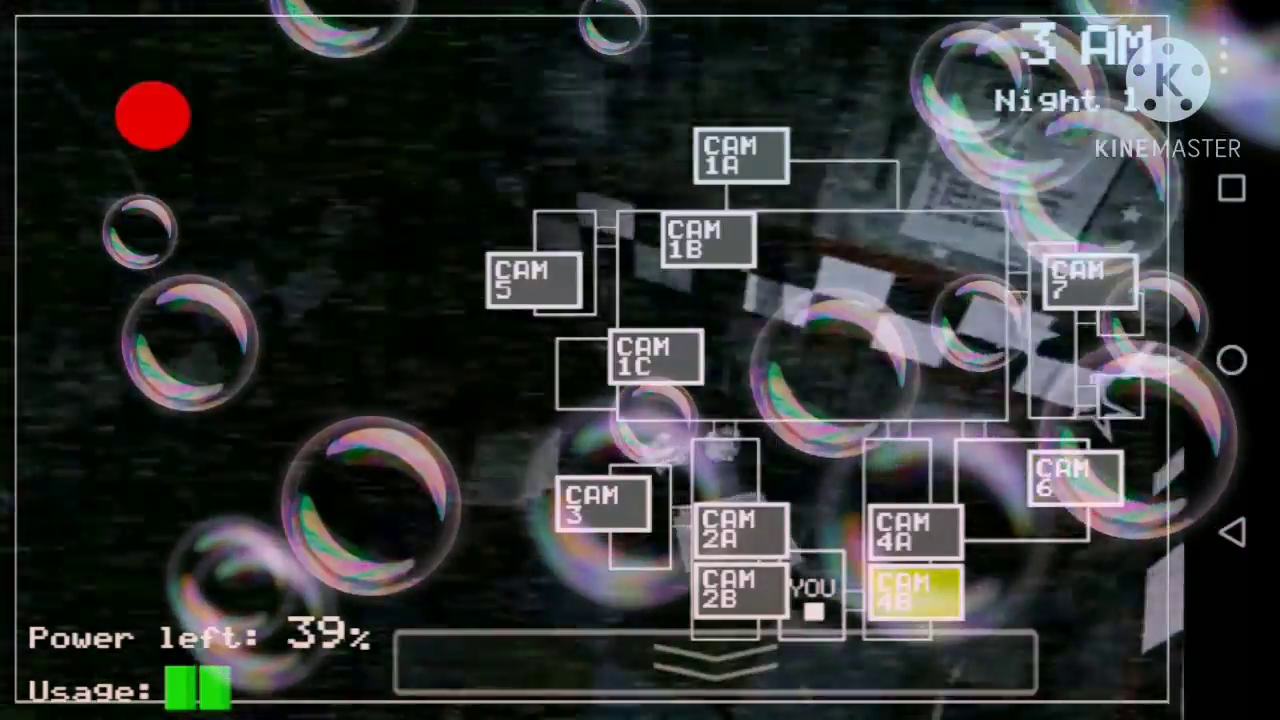
click(733, 590)
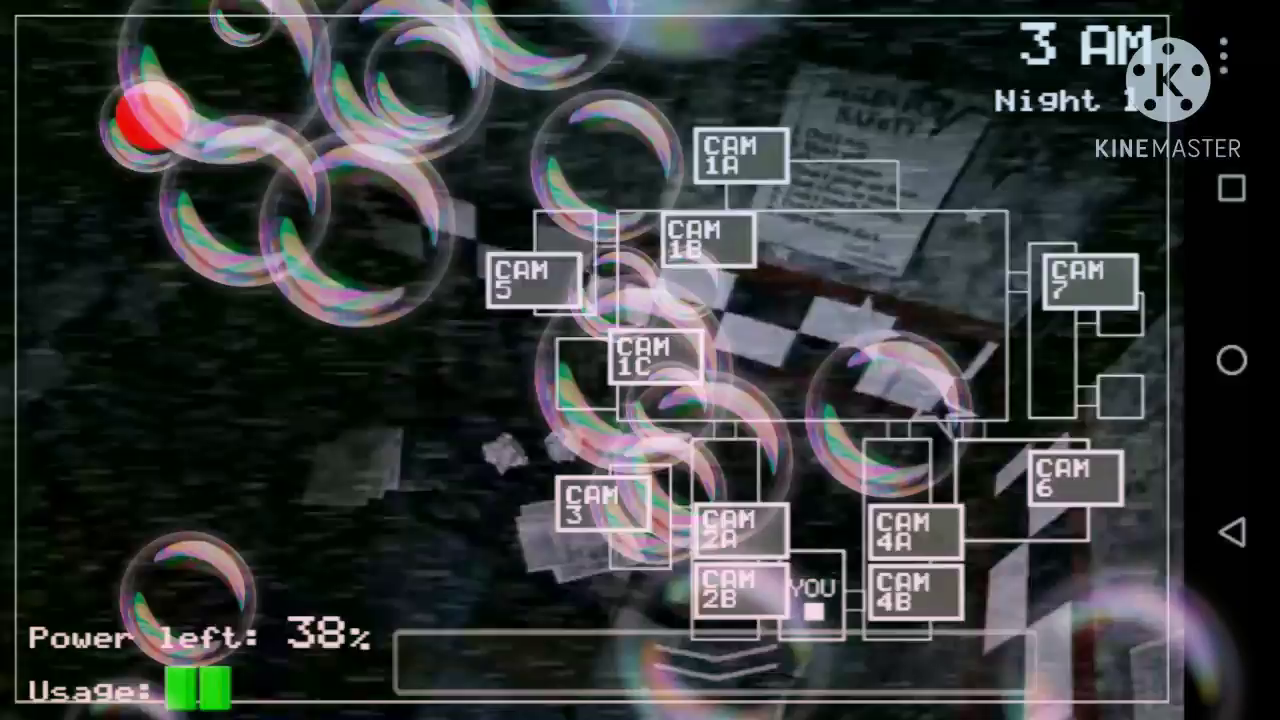
click(908, 530)
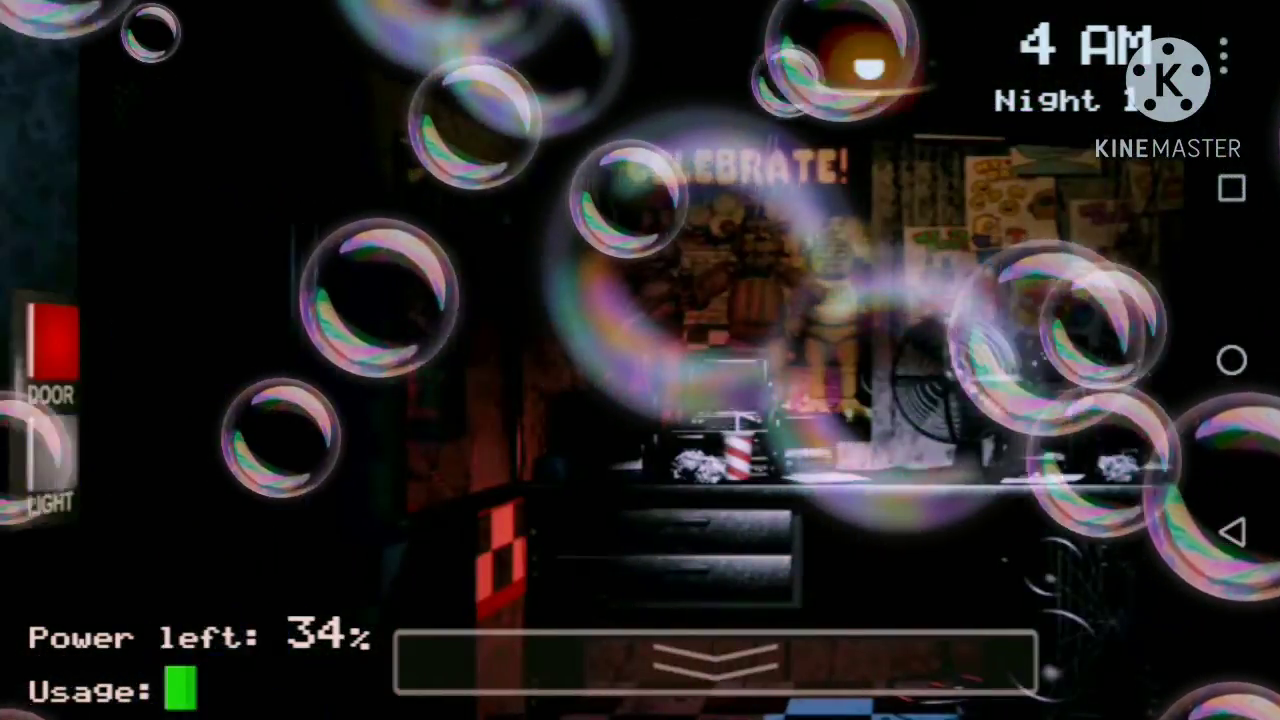
Step: Raise the cameras and check Pirate Cove and the dining area at 27% power
click(711, 660)
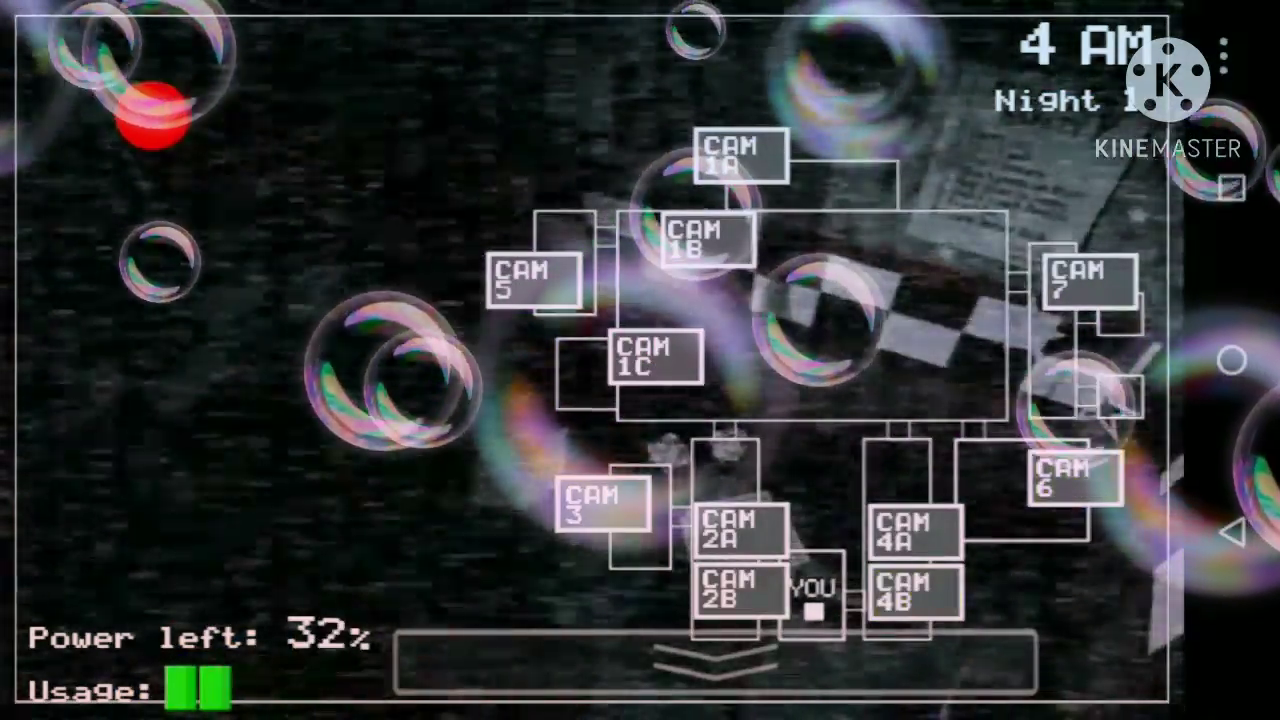
click(596, 510)
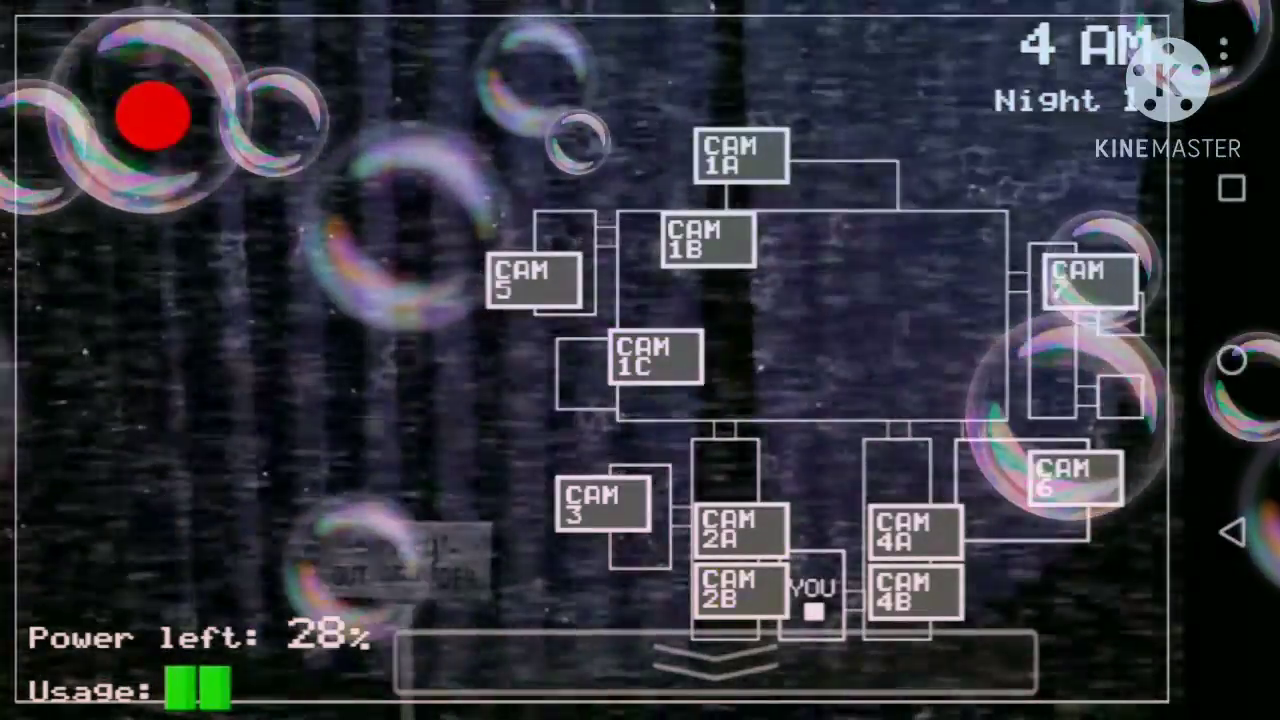
click(705, 240)
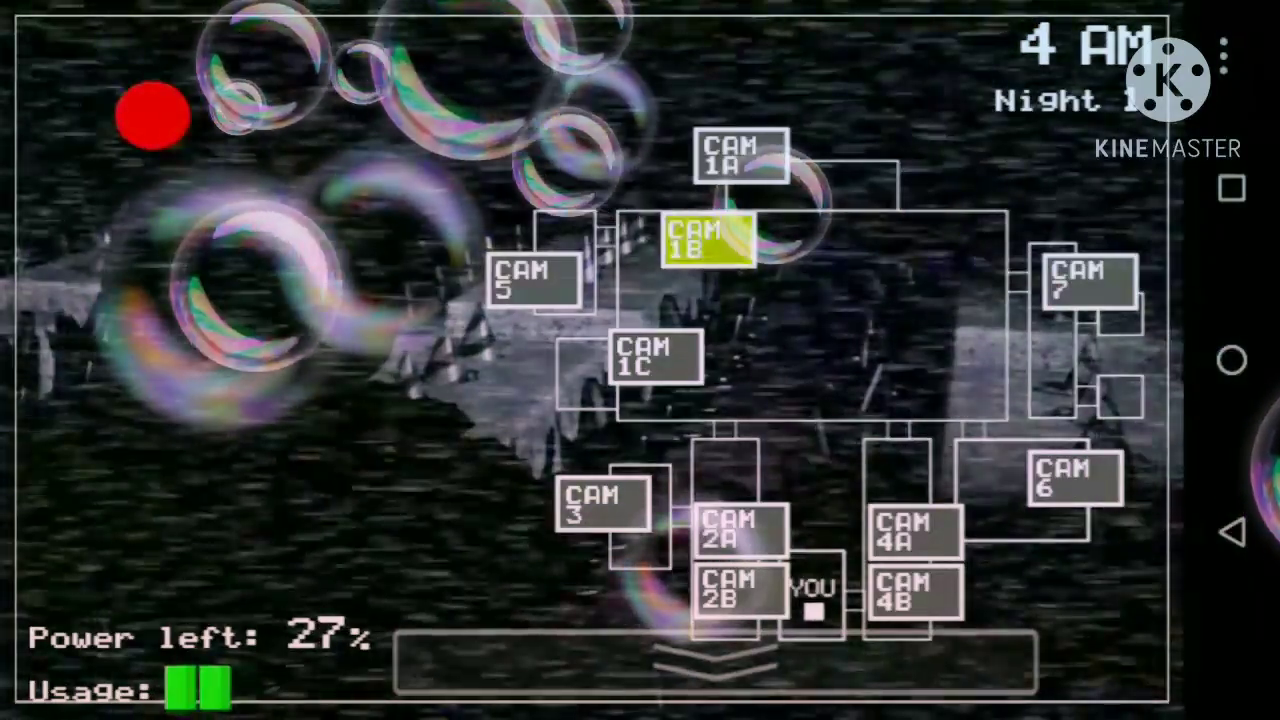